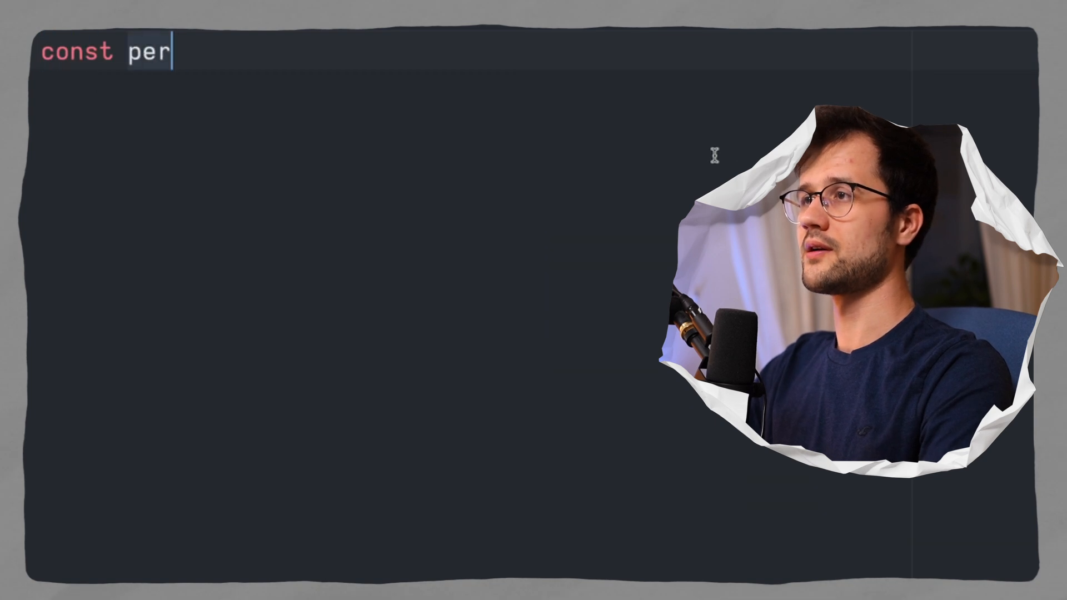
- Write const persons = { "flo": "one", "flo": "two" } with duplicate flo keys
text(sons =)
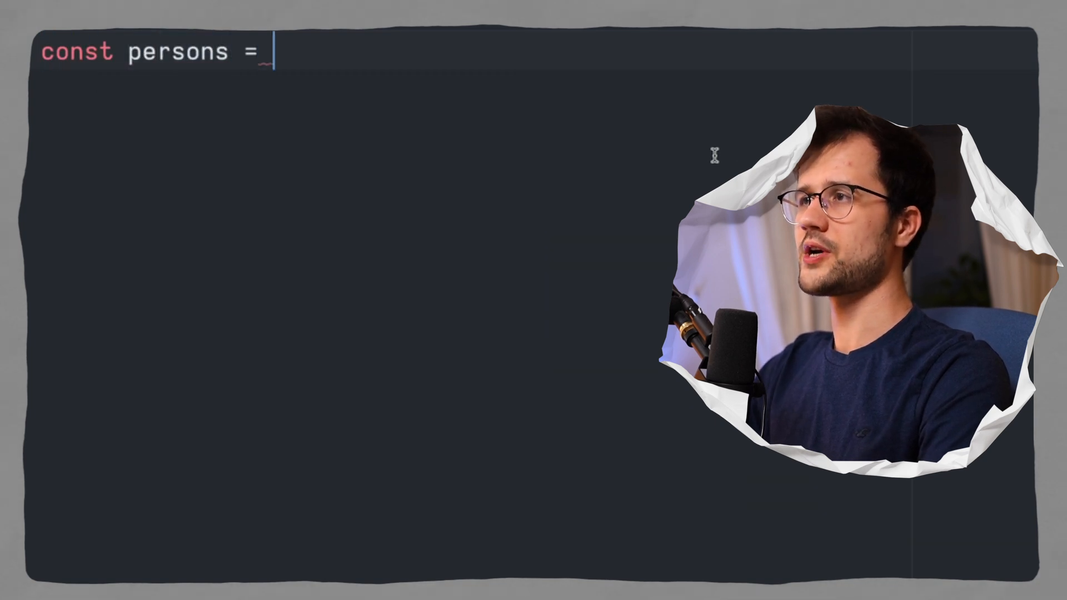
text({})
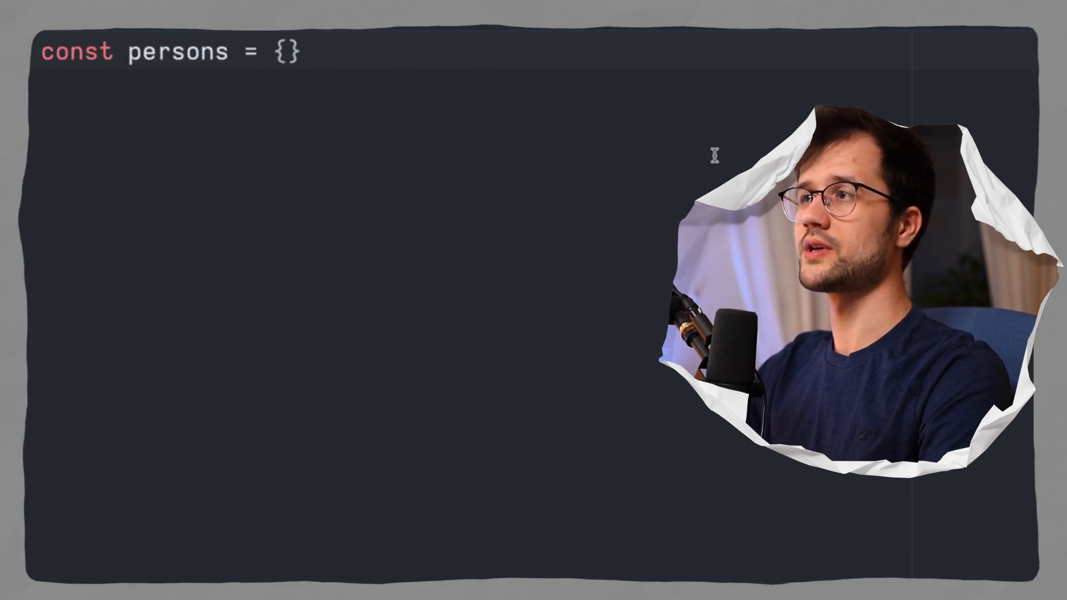
text("")
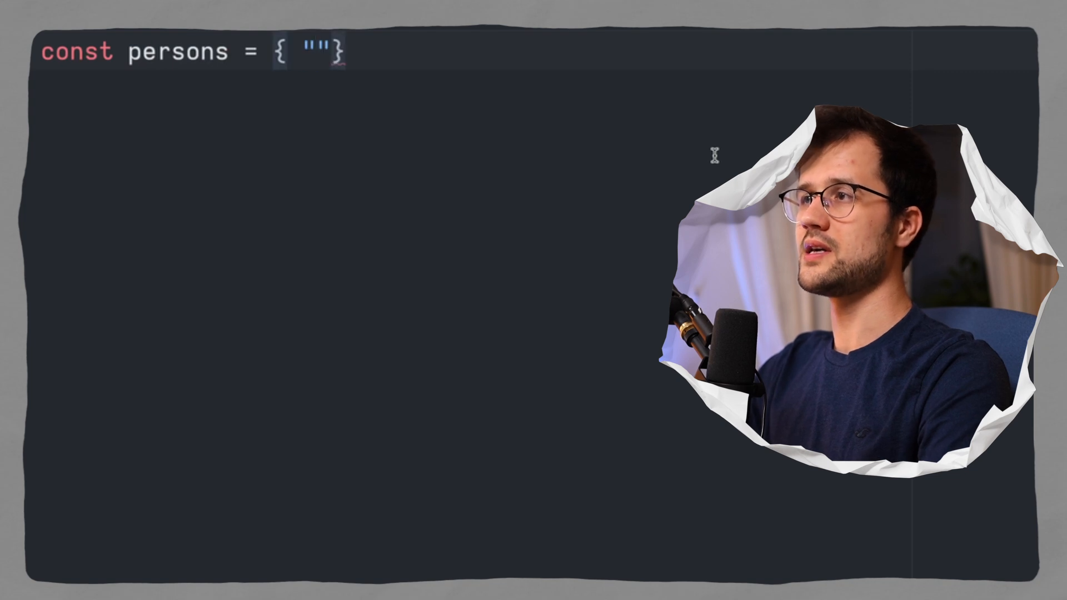
text("flo": ")
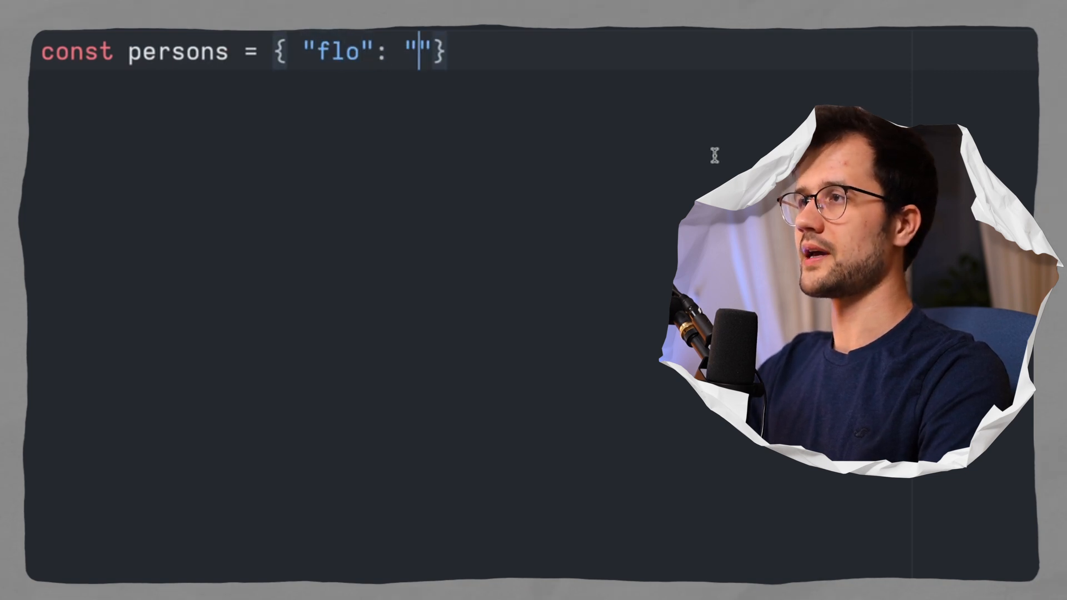
text(one)
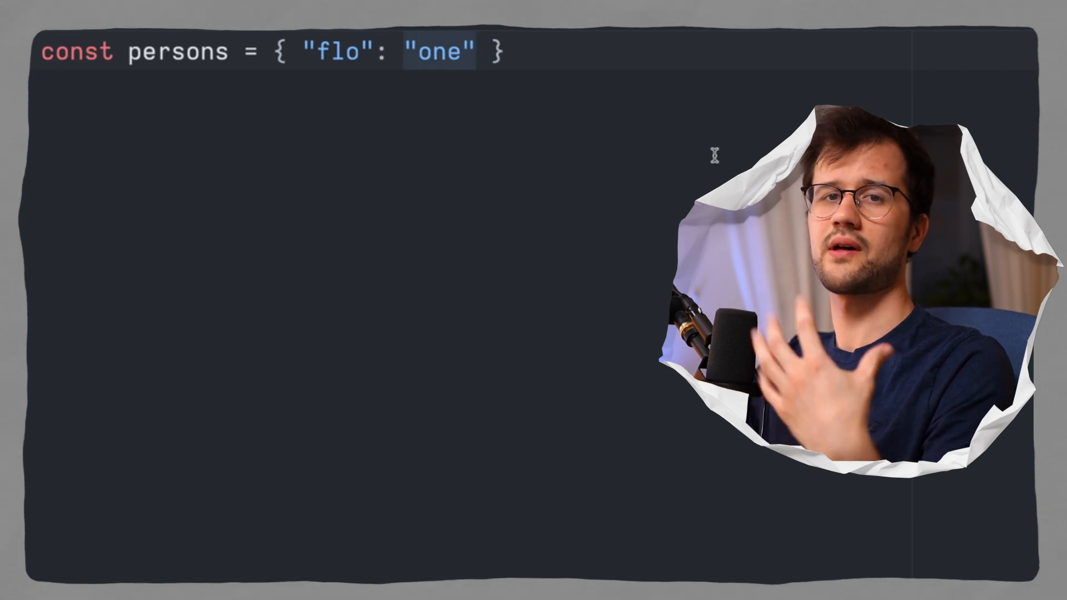
text(, "flo")
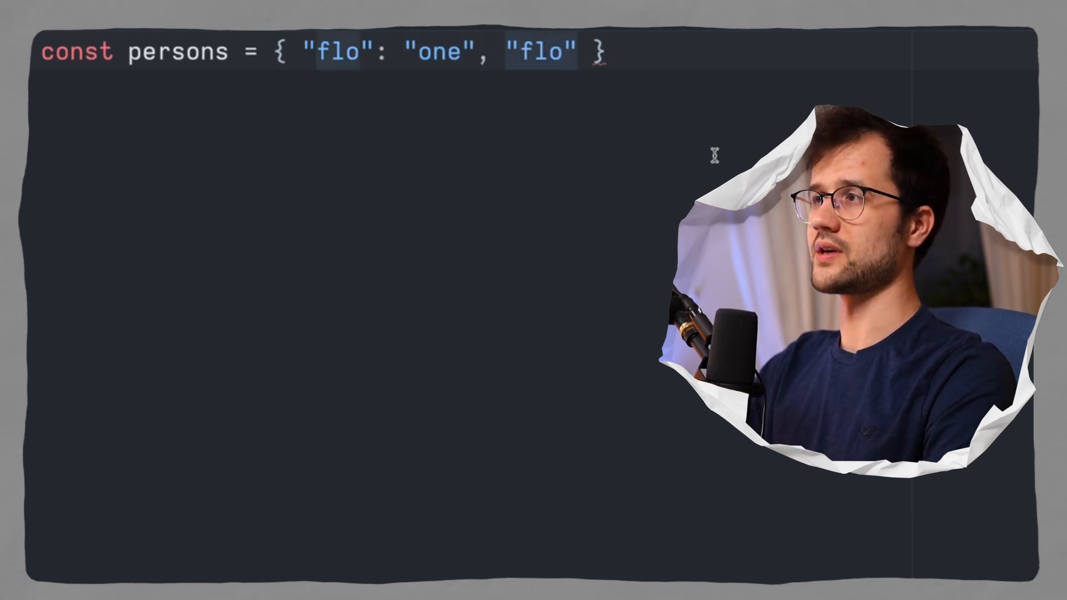
text(: "")
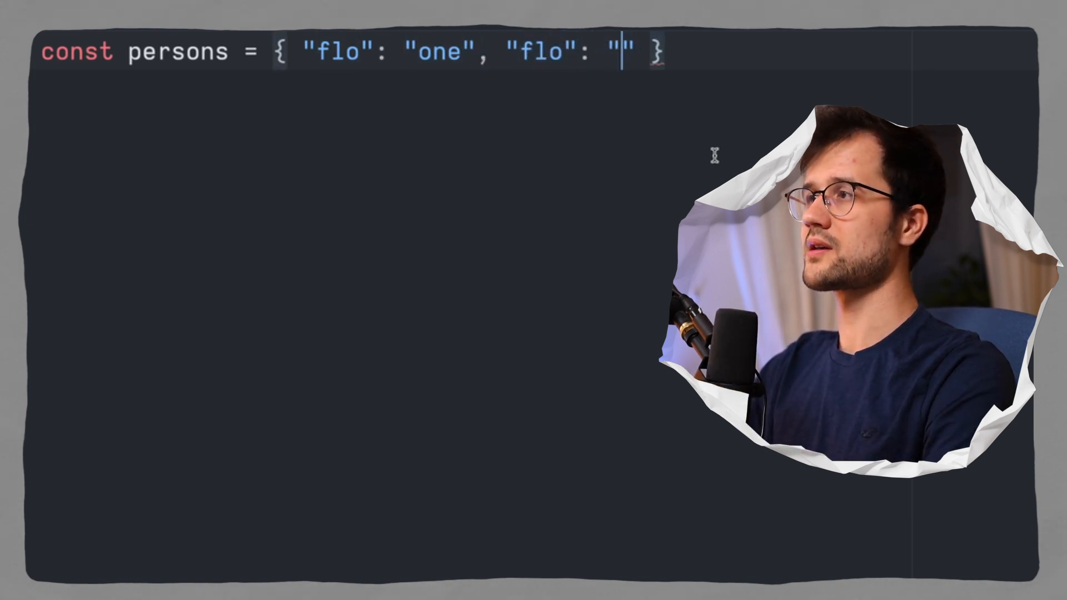
text(two)
text(const)
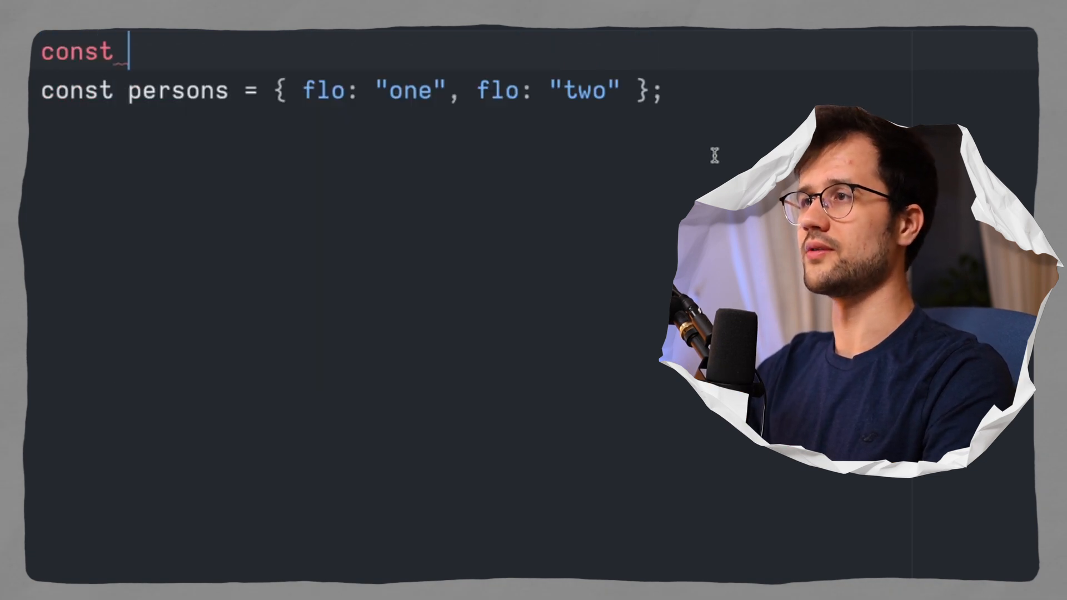
- Declare const one = Symbol("flo") and const two = Symbol("flo") above persons
text(one)
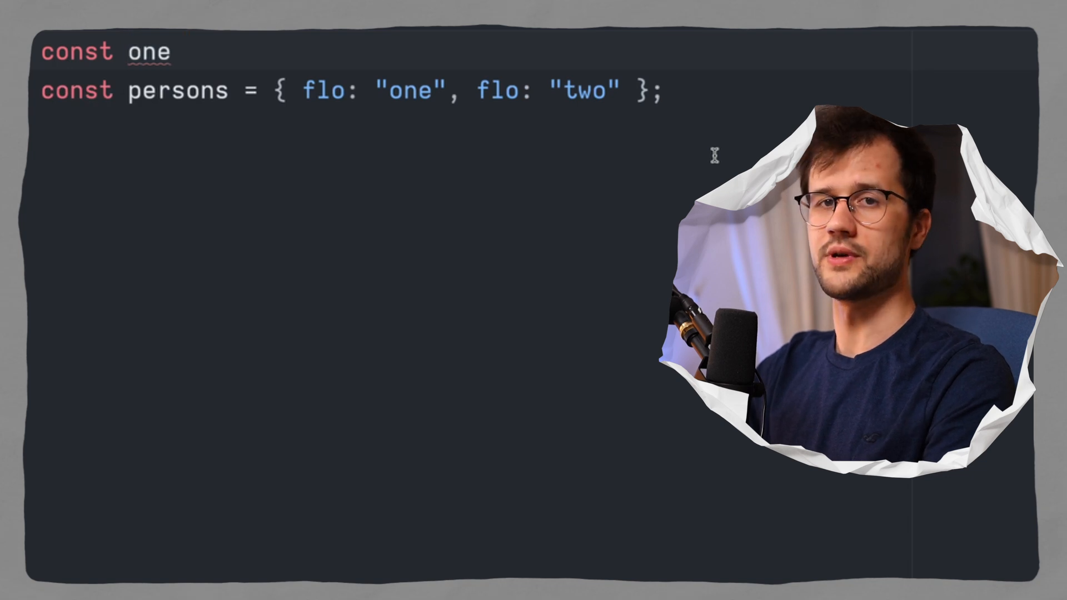
text(= Symbol)
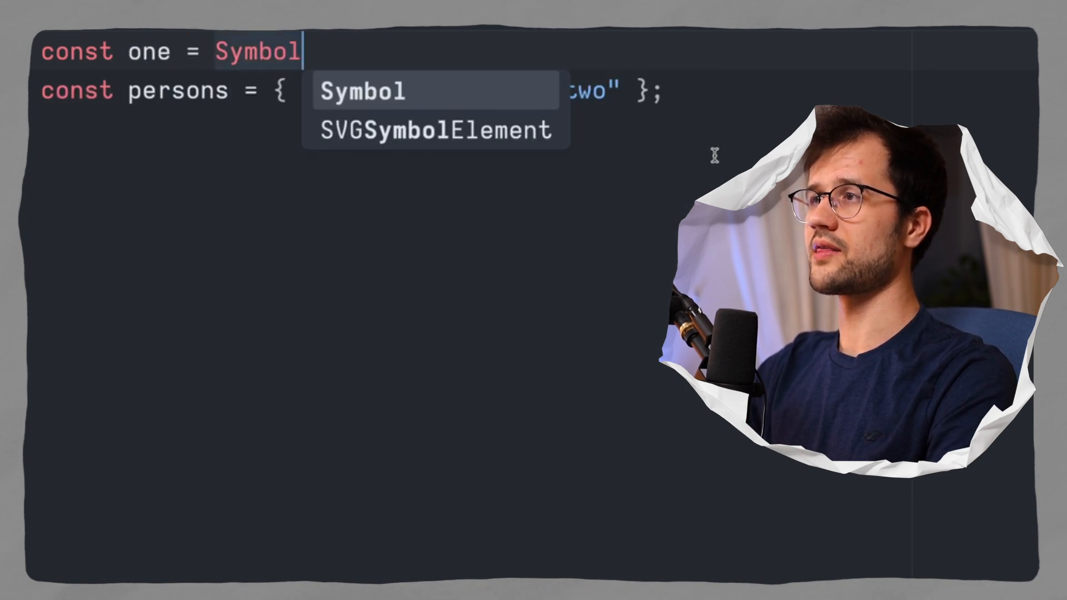
text(("flo")
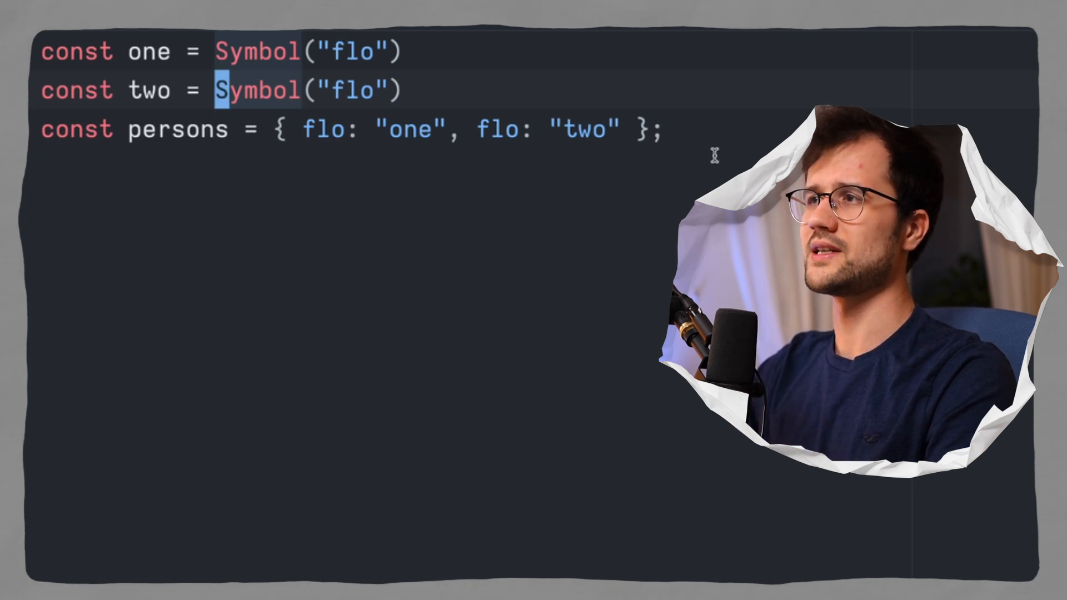
- Add console.log(one === two); and semicolons after both Symbol declarations
text(console.log()
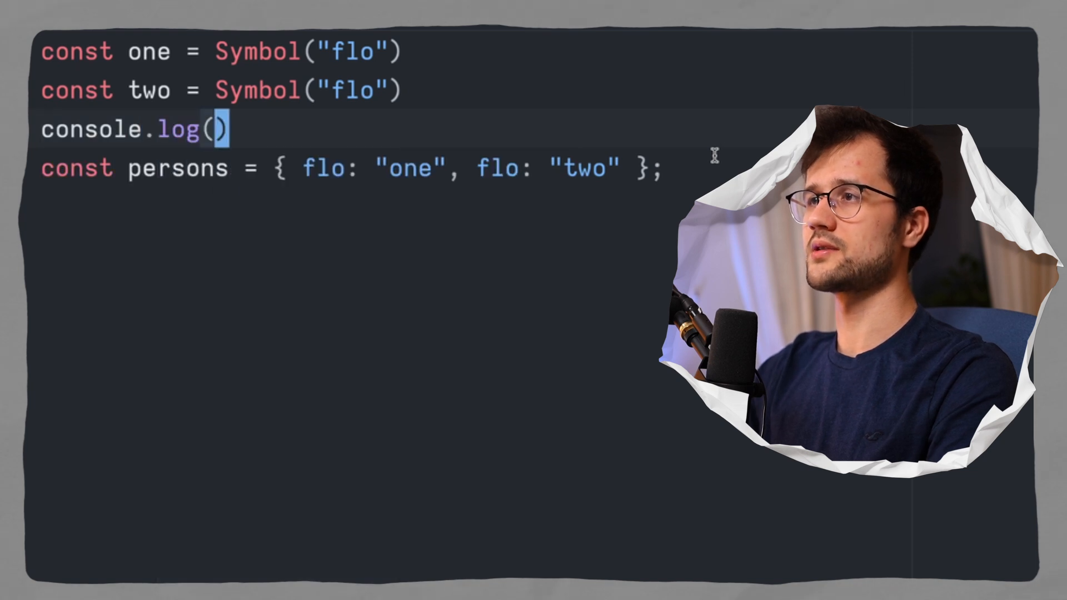
text(one === two)
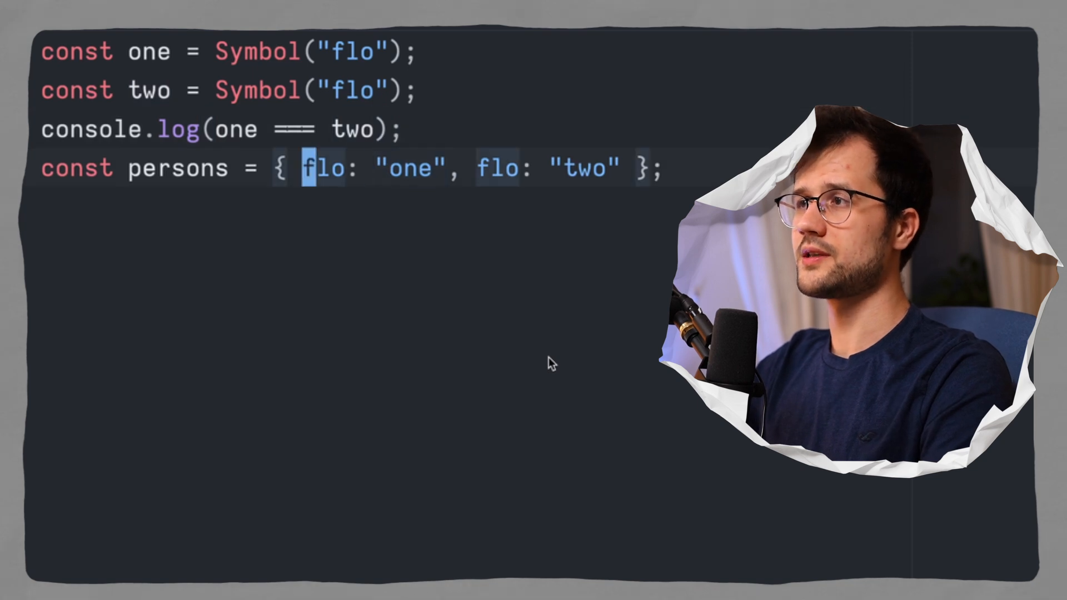
- Use [one] and [two] as persons keys, log persons[one], and declare one with let
text([])
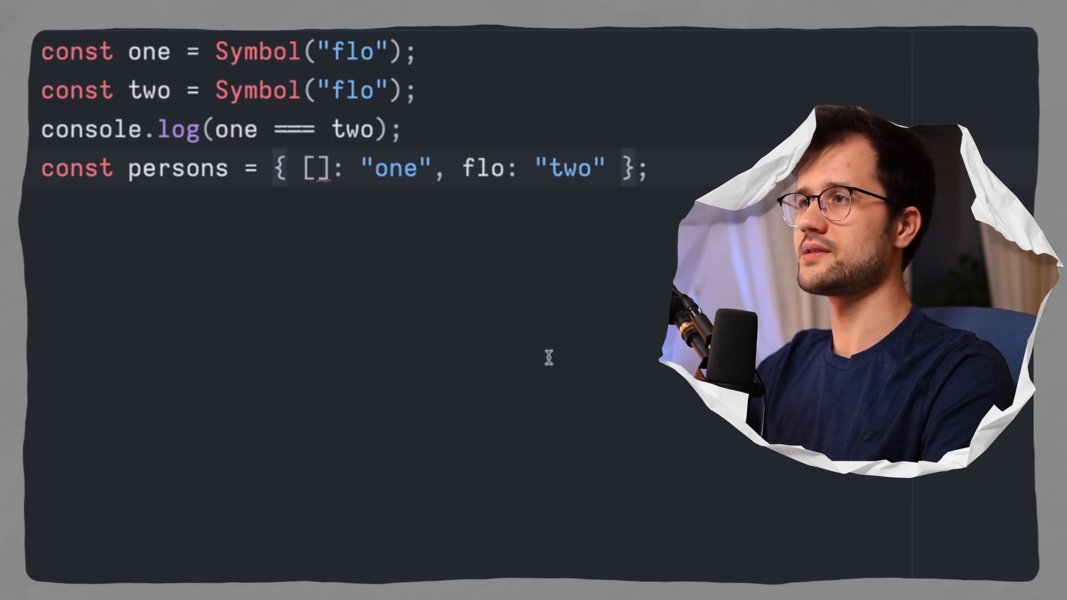
text(two])
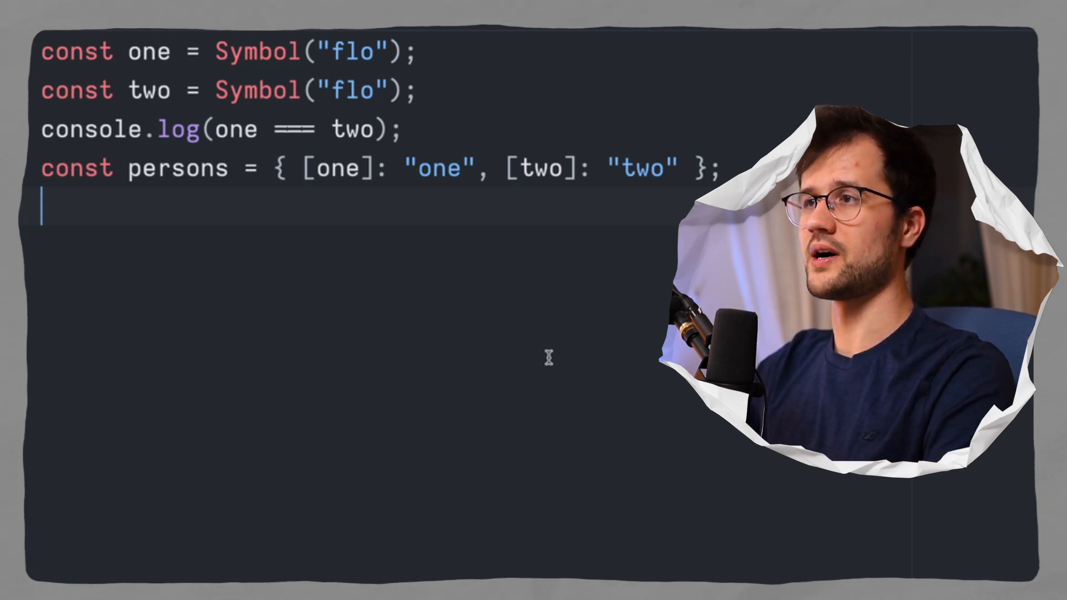
text(console.l)
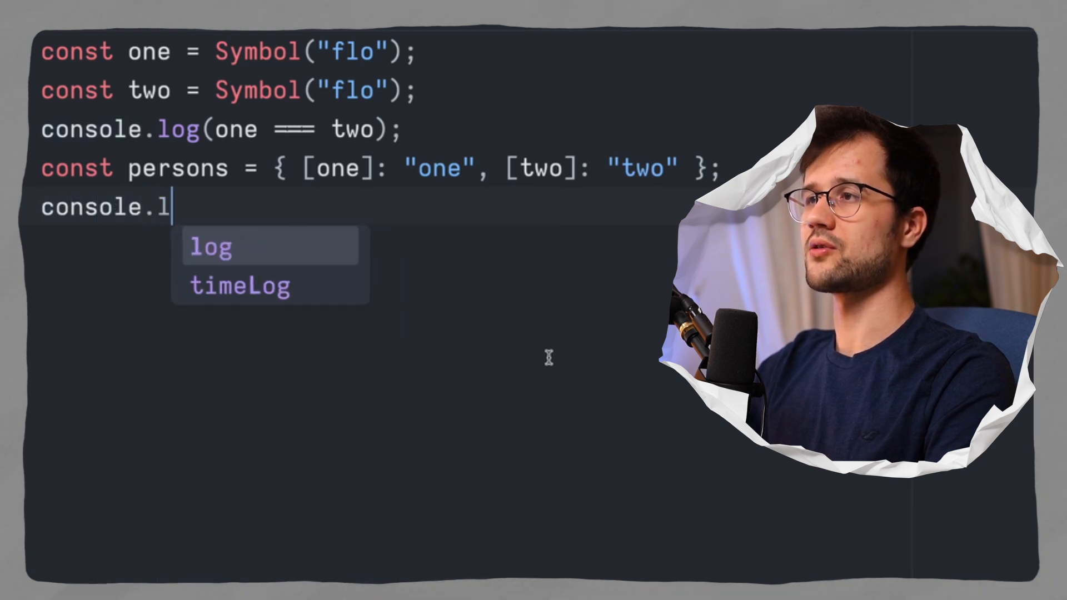
text((er)
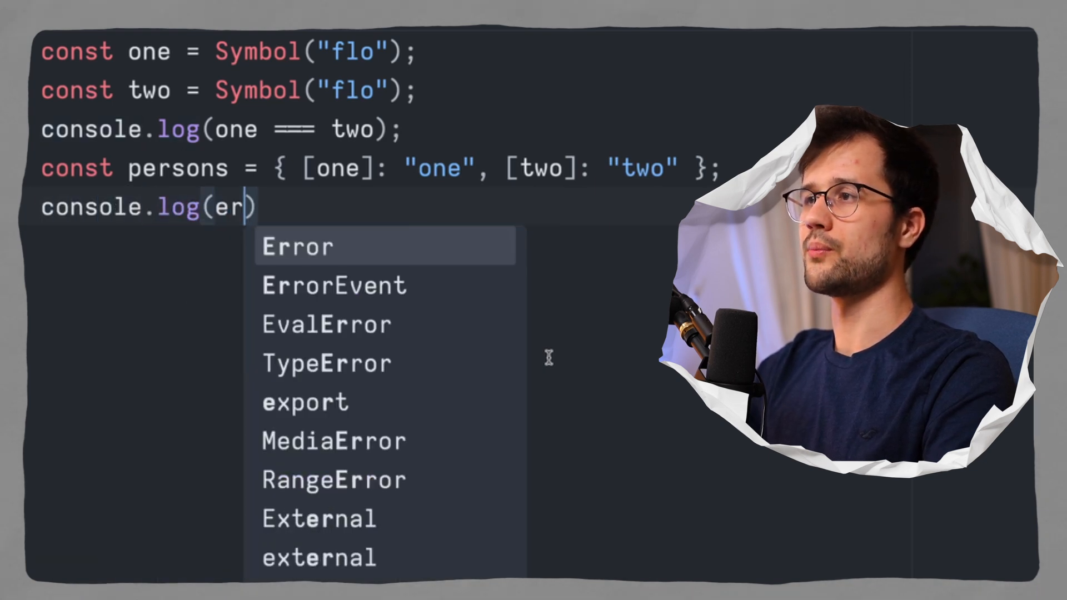
text(persons[)
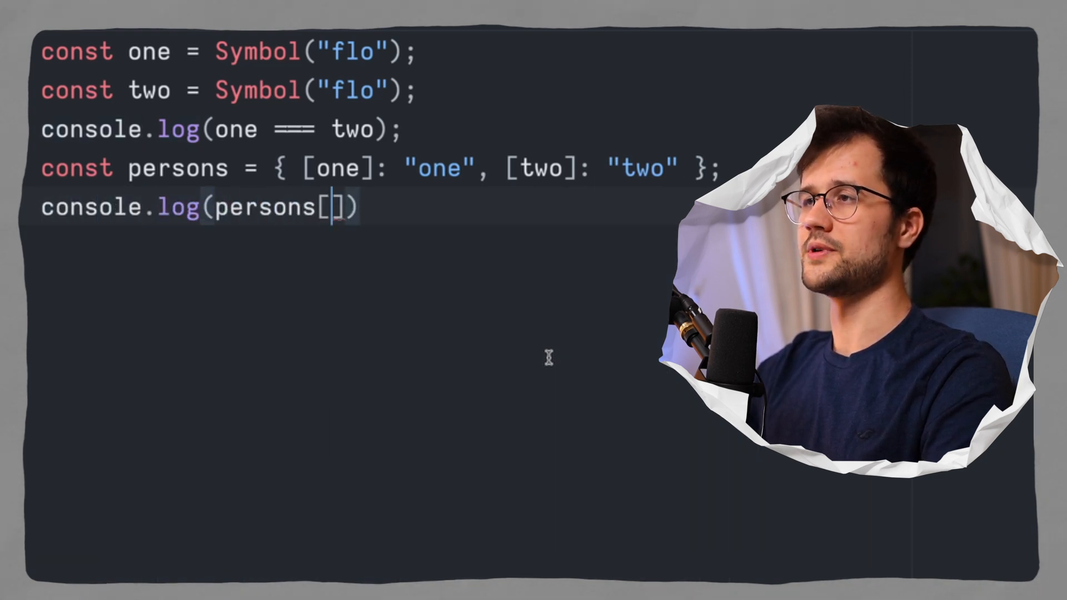
text(one)
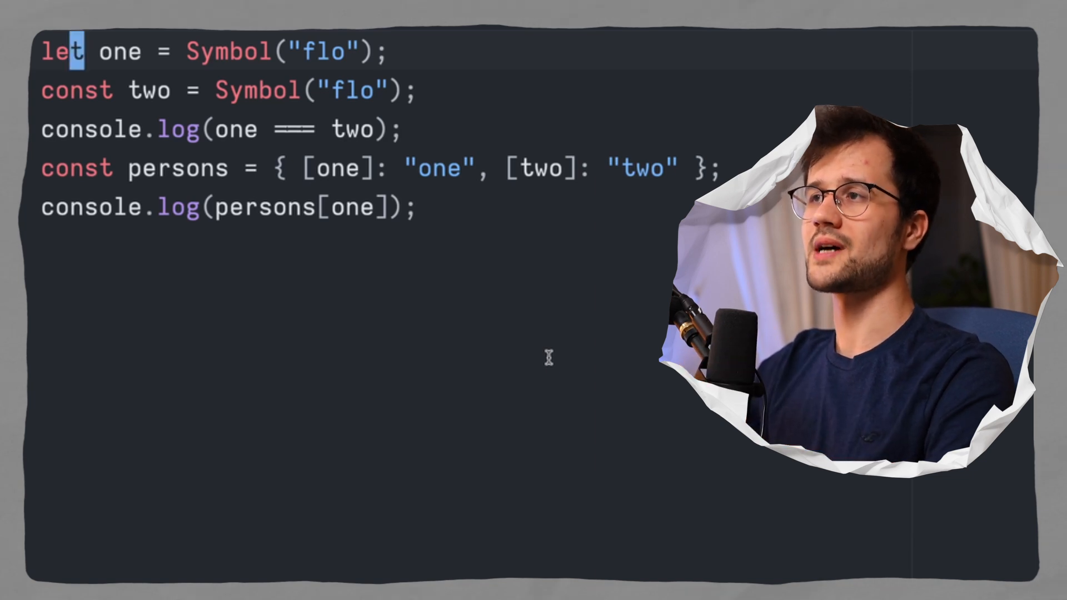
- Switch the one declaration from let back to const and add a blank line below the log
double_click(119, 53)
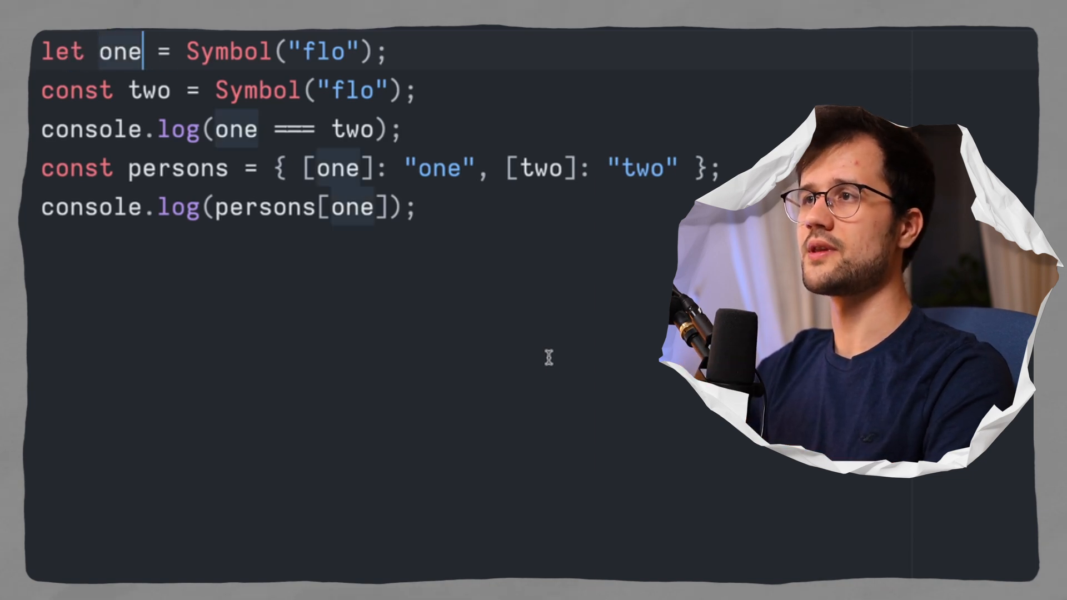
text(: unique symbo)
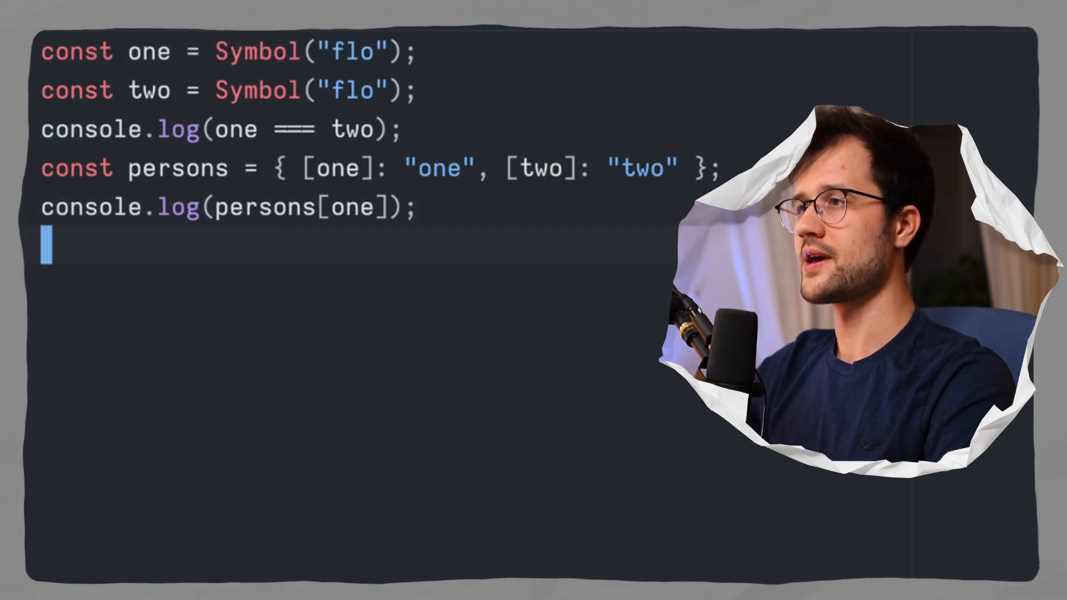
text(console.log(Object.keys()))
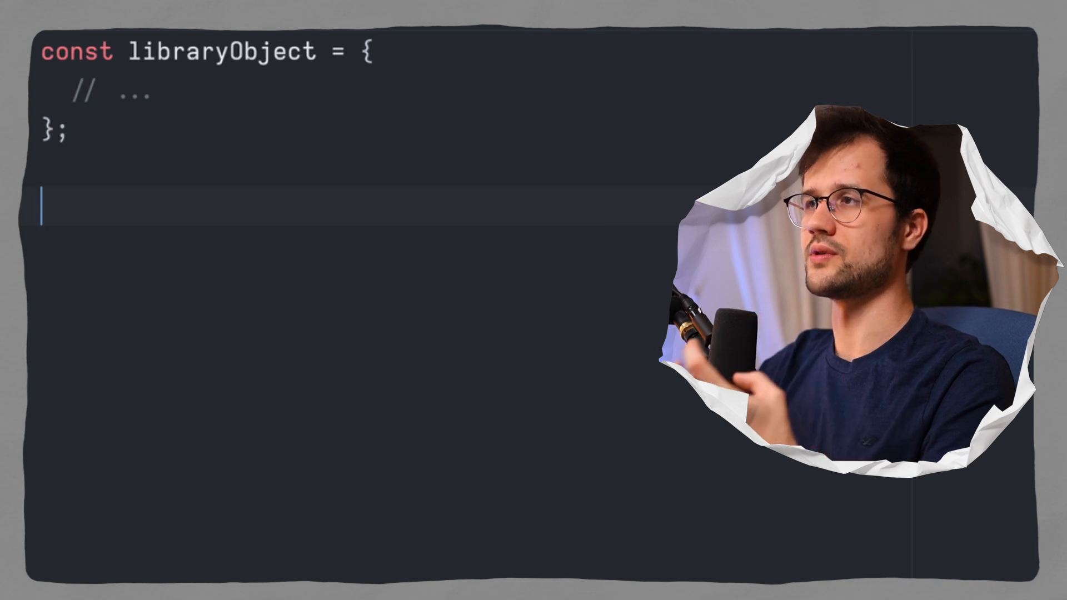
- Add const myMethodSymbol = Symbol("myMethod"); and start typing libraryObject[myMethodSymbol]
text(const my)
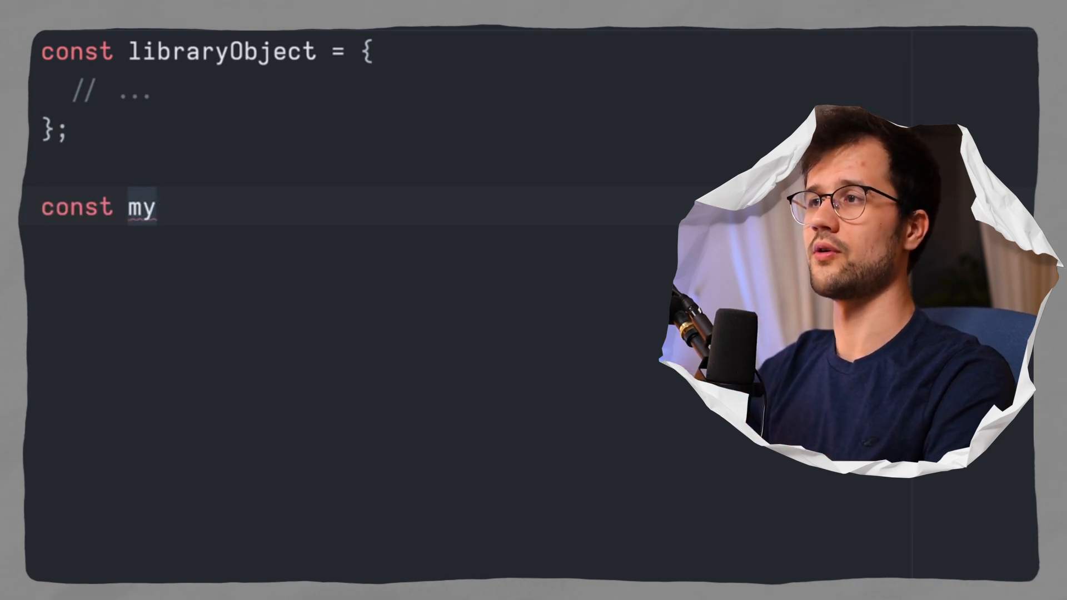
text(MethodSymbol = Symbol("myMethod");)
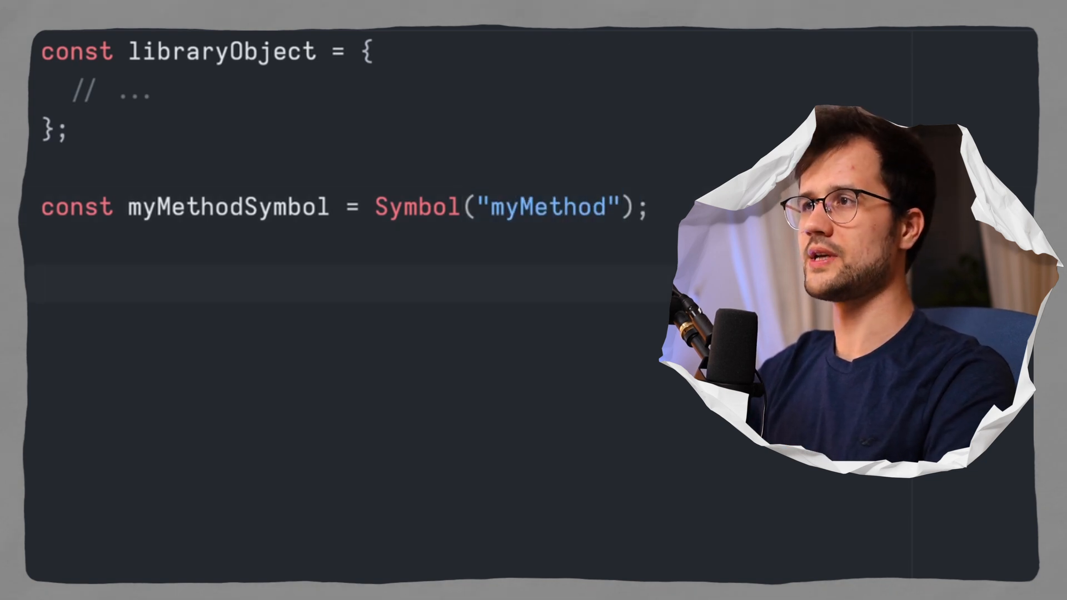
text(libraryObject[])
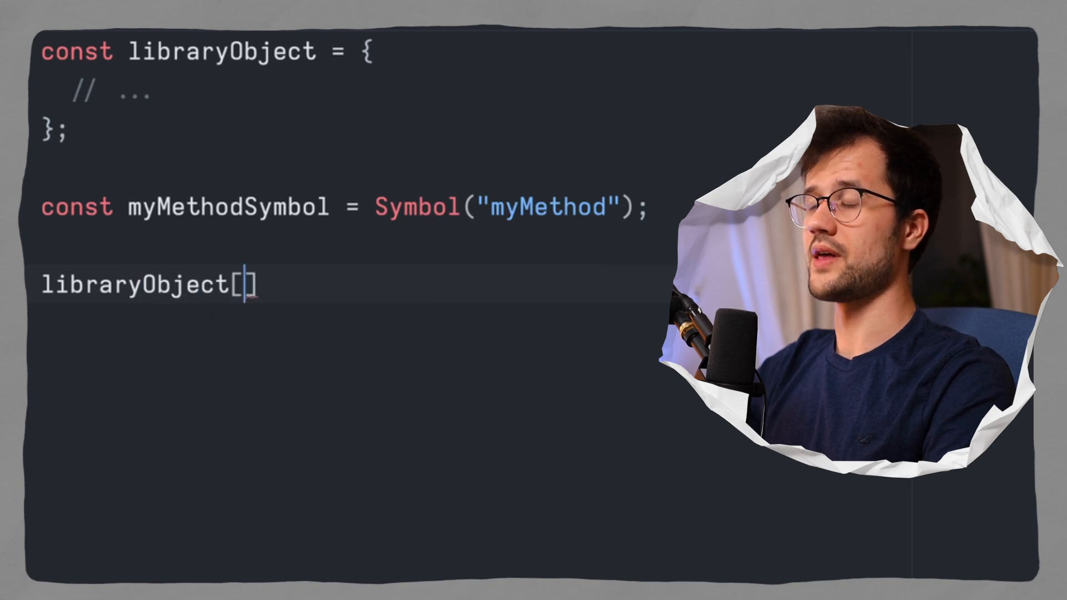
text(myMet)
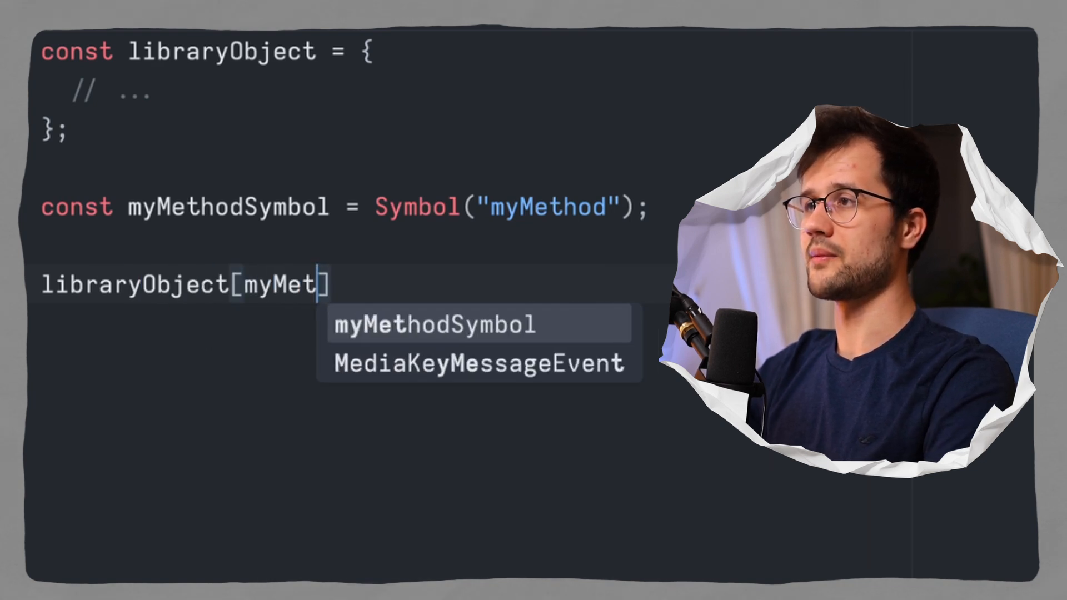